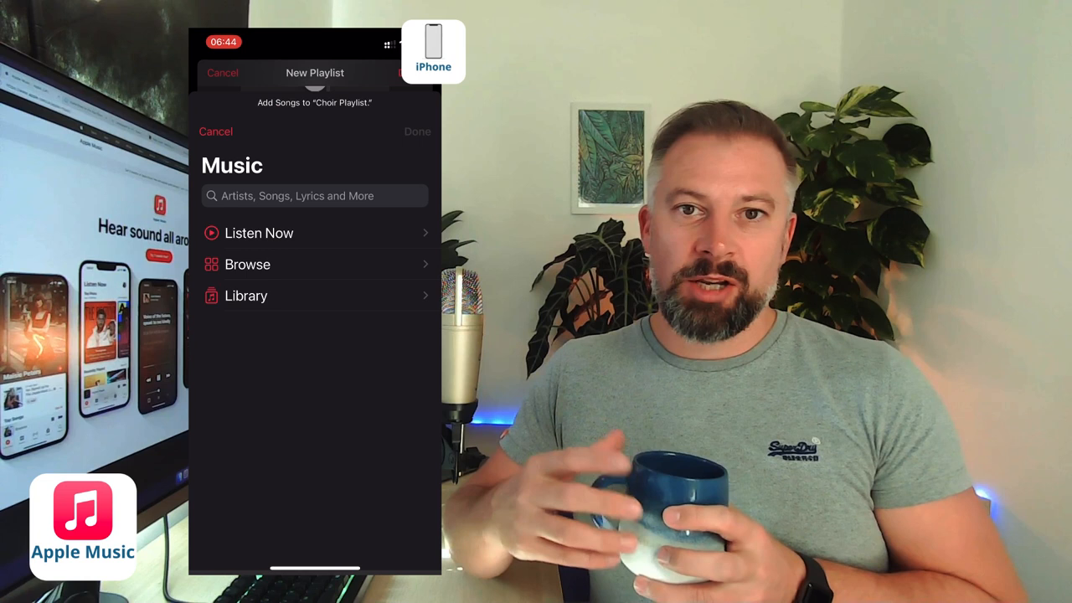
Search Apple Music for 'titani' and look through the matching songs for the Choir Playlist.
type("titani")
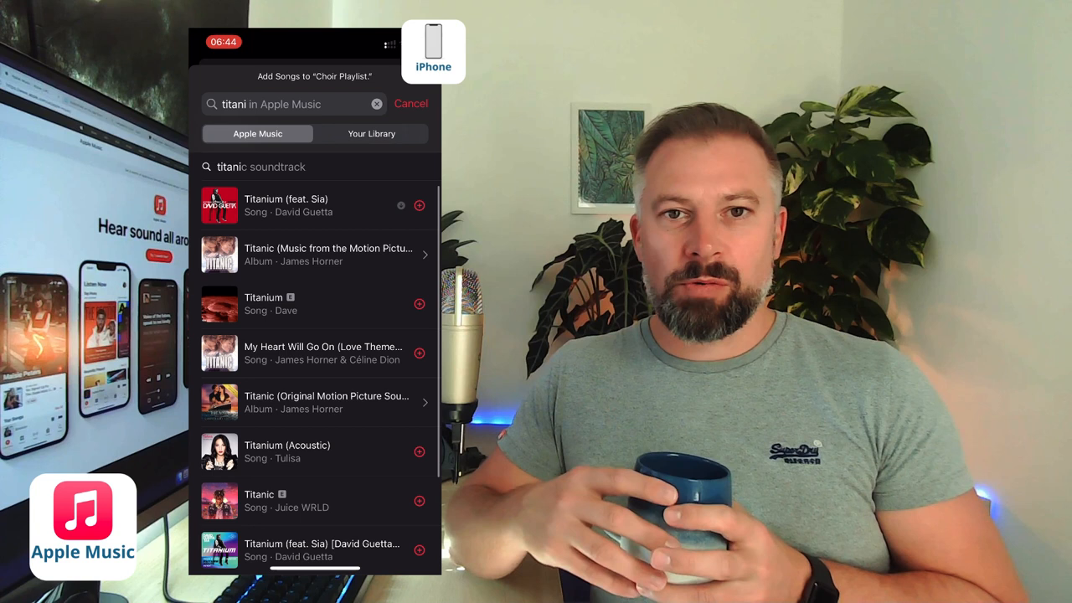
scroll("down", 3)
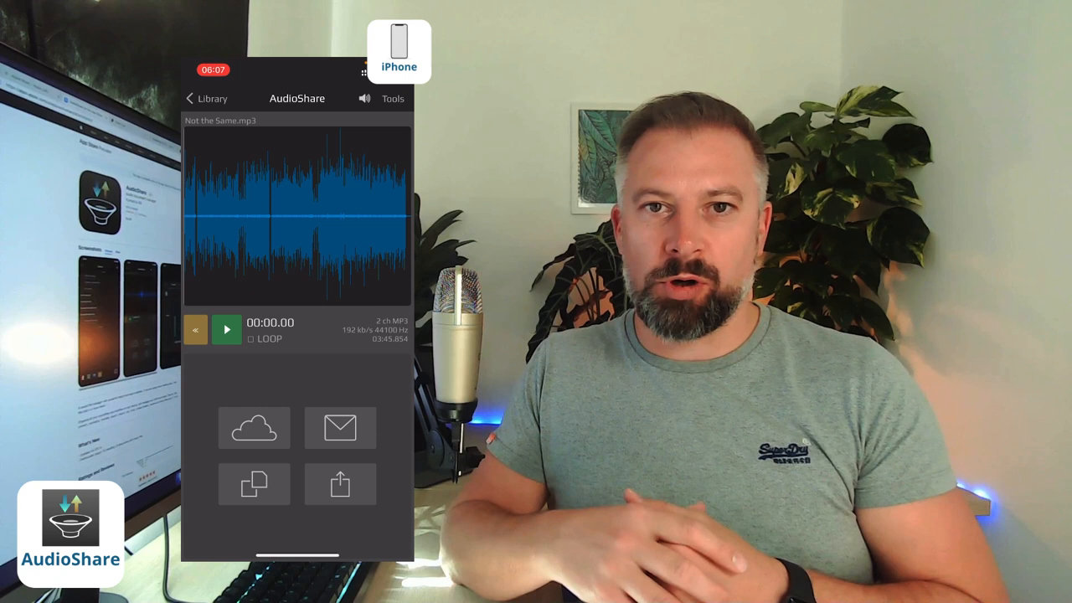
Play Not the Same.mp3 briefly, pause it partway, and return to the library.
left_click(226, 328)
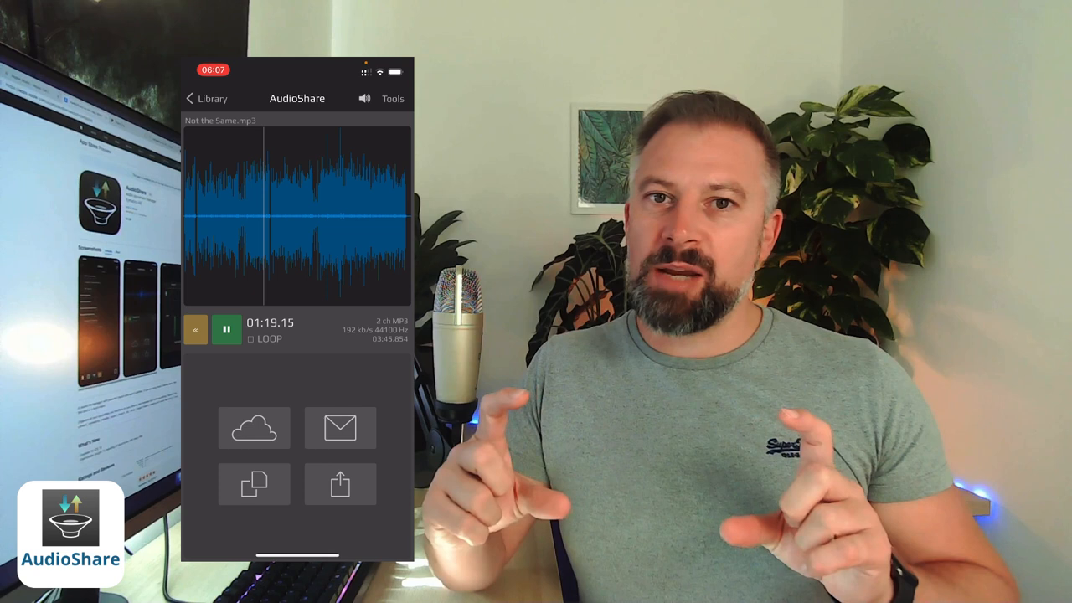
left_click(226, 328)
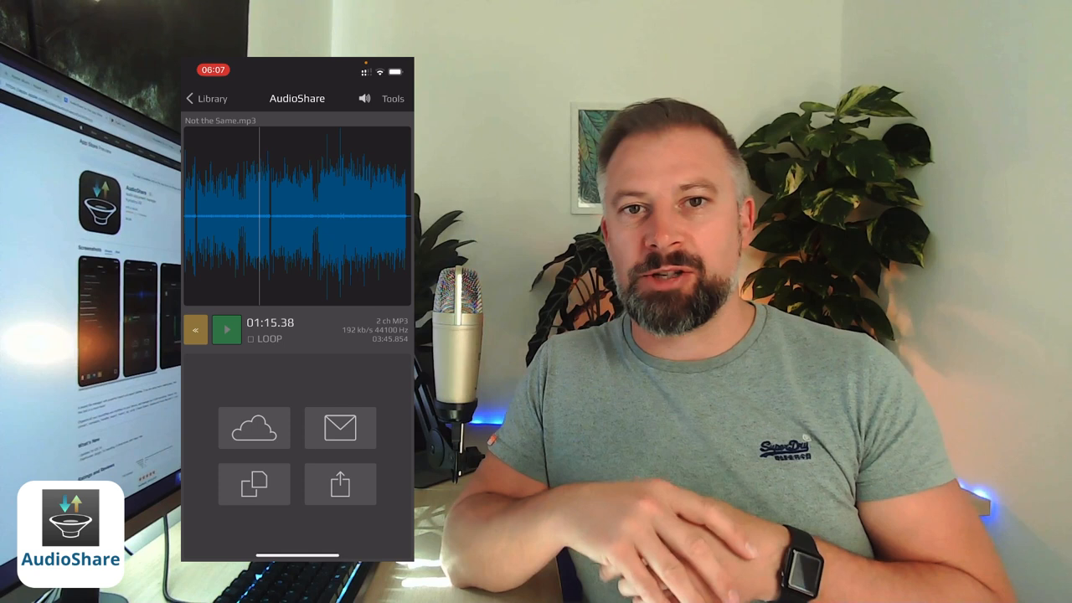
left_click(204, 97)
type("Check the mic")
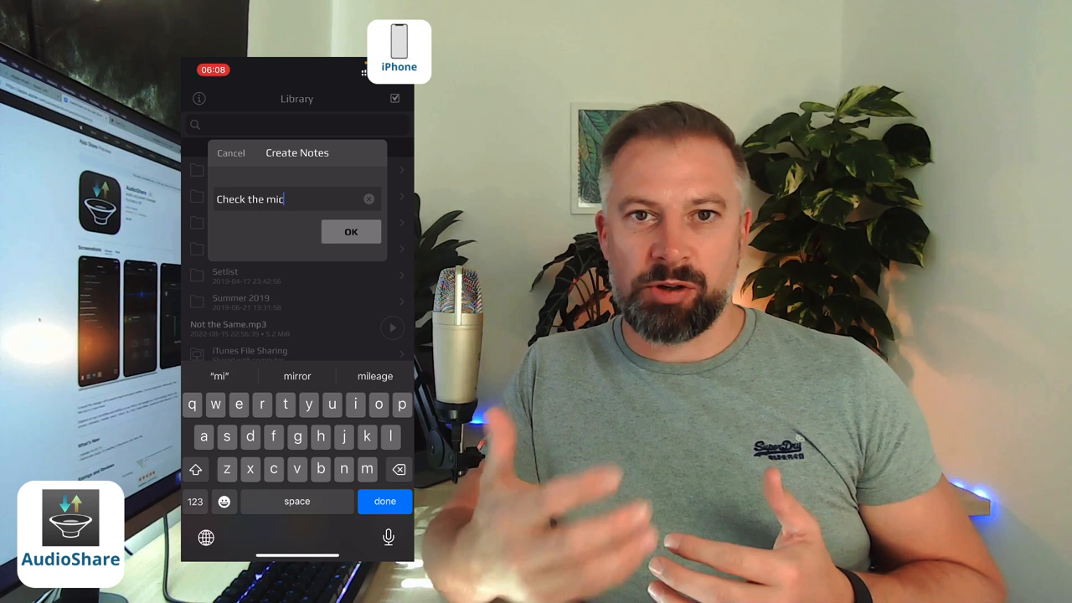
Finish the note as 'Check the mic positions here' and confirm it.
type("positions hete")
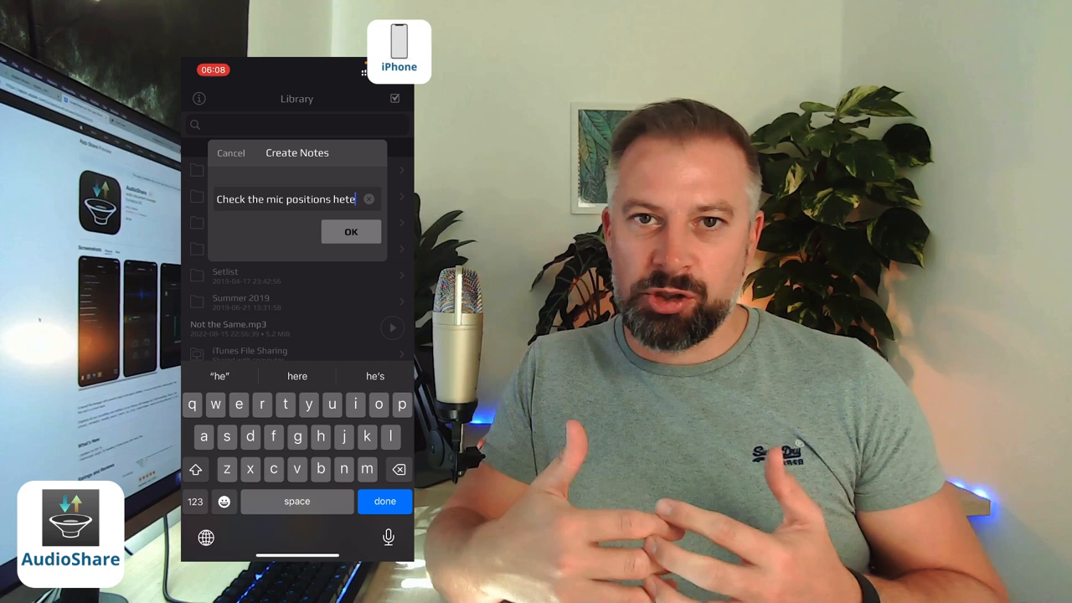
left_click(352, 231)
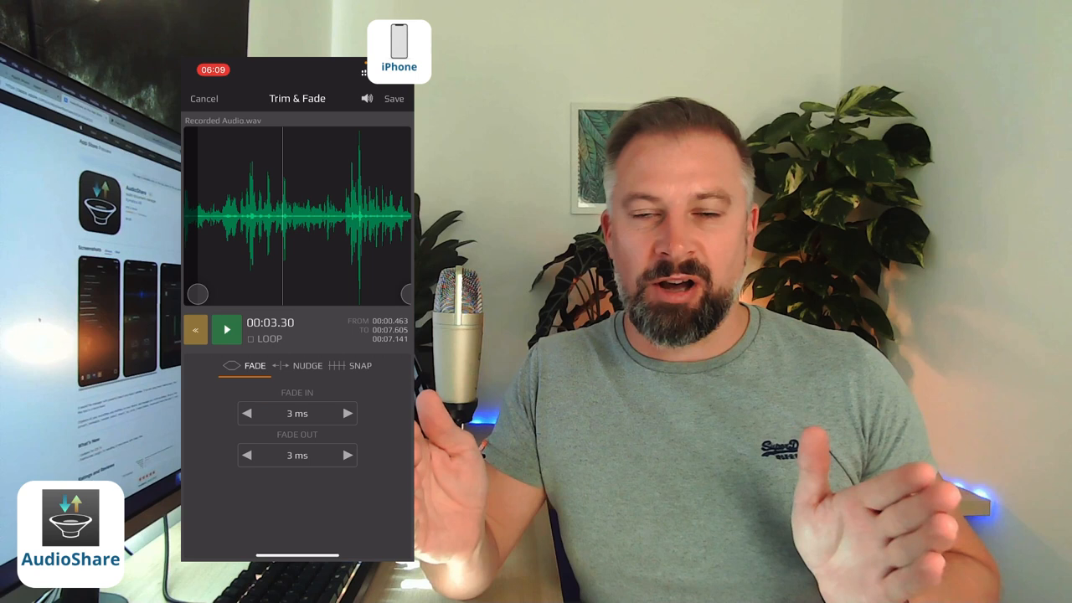
Adjust the fade handle on the Recorded Audio.wav waveform in Trim & Fade.
left_click_drag(405, 294, 388, 295)
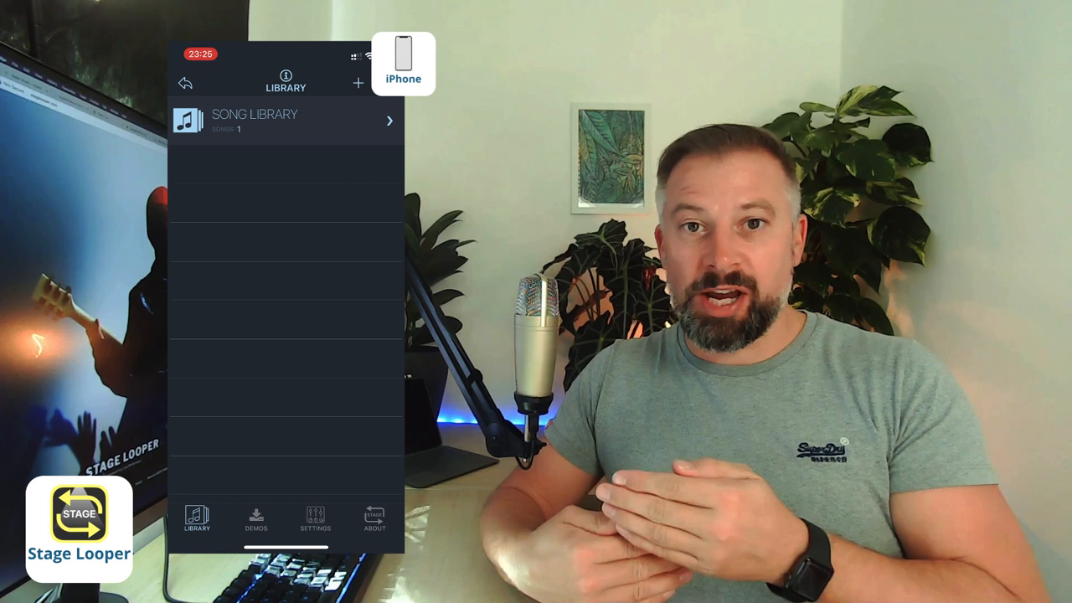
Load Eye Of The Tiger - Backing Track from the song library and play it from the Bridge section.
left_click(285, 121)
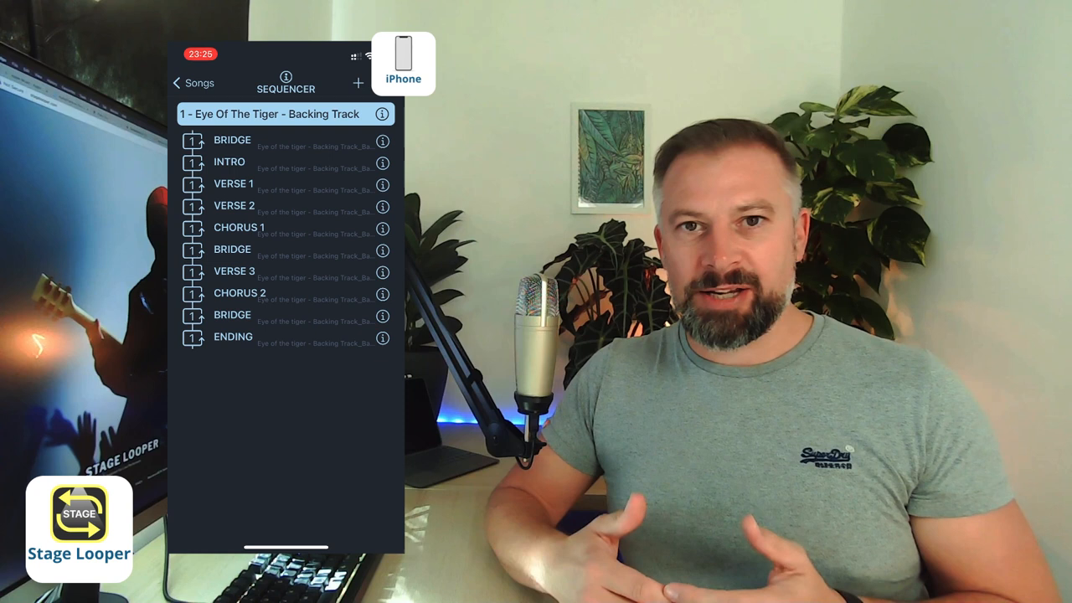
left_click(231, 141)
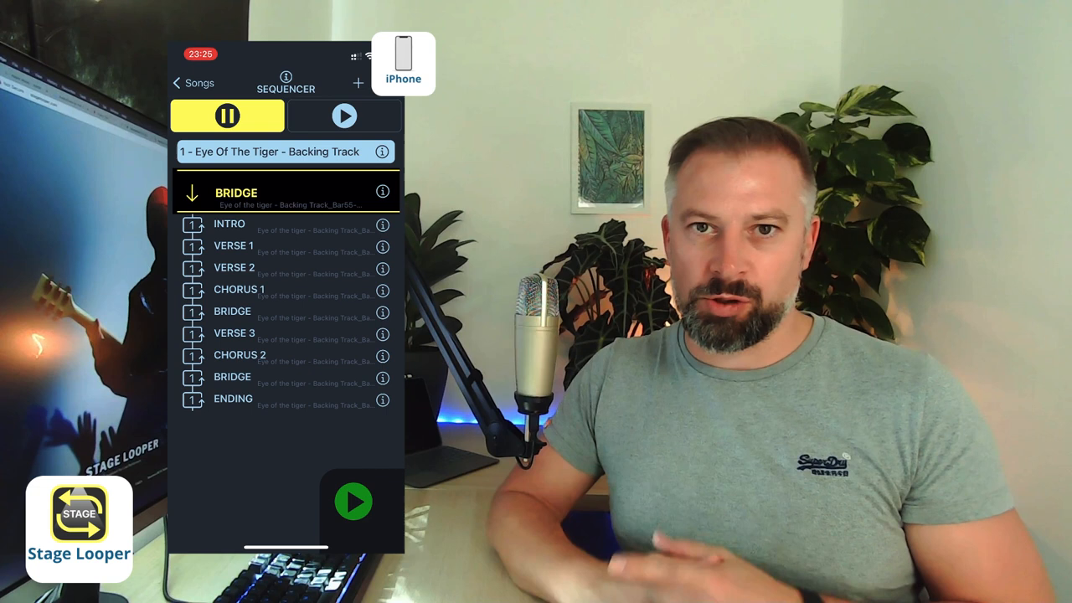
left_click(228, 116)
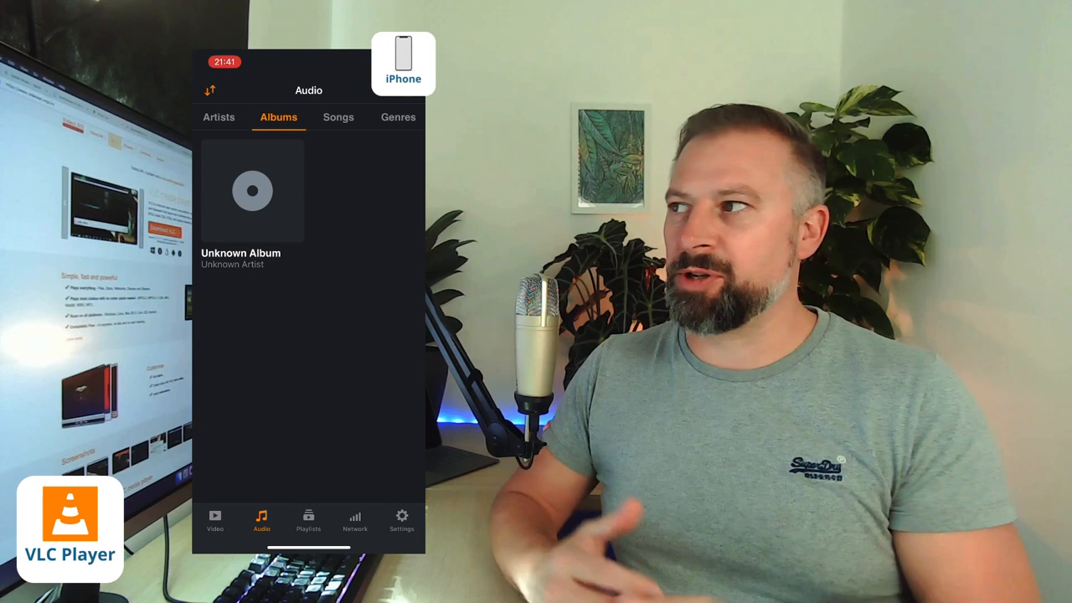
View the Unknown Album's .caf tracks, then show the Cloud Services list under Network.
left_click(339, 117)
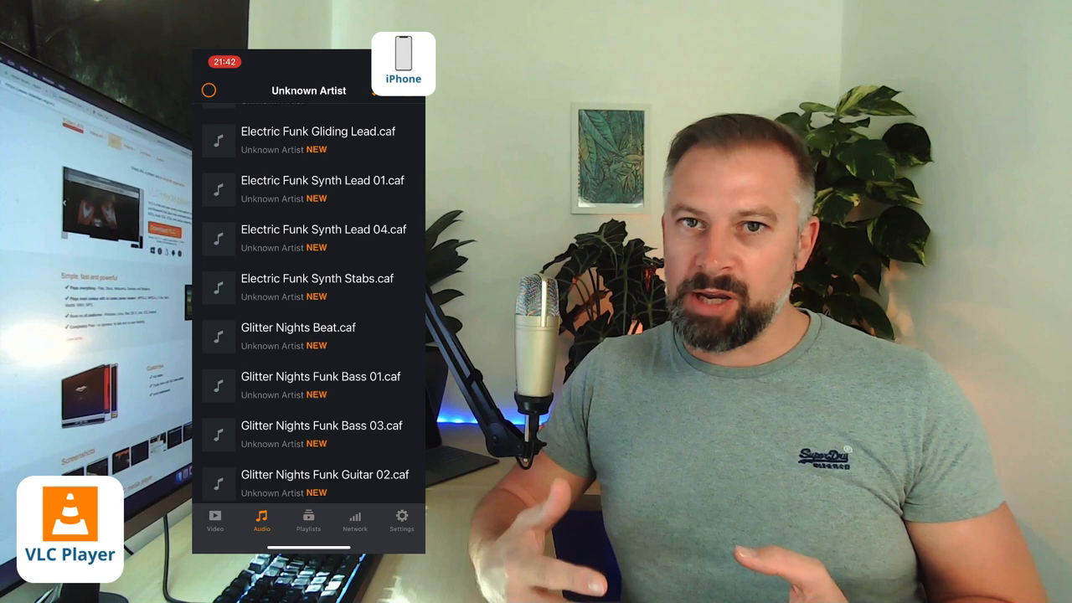
left_click(355, 519)
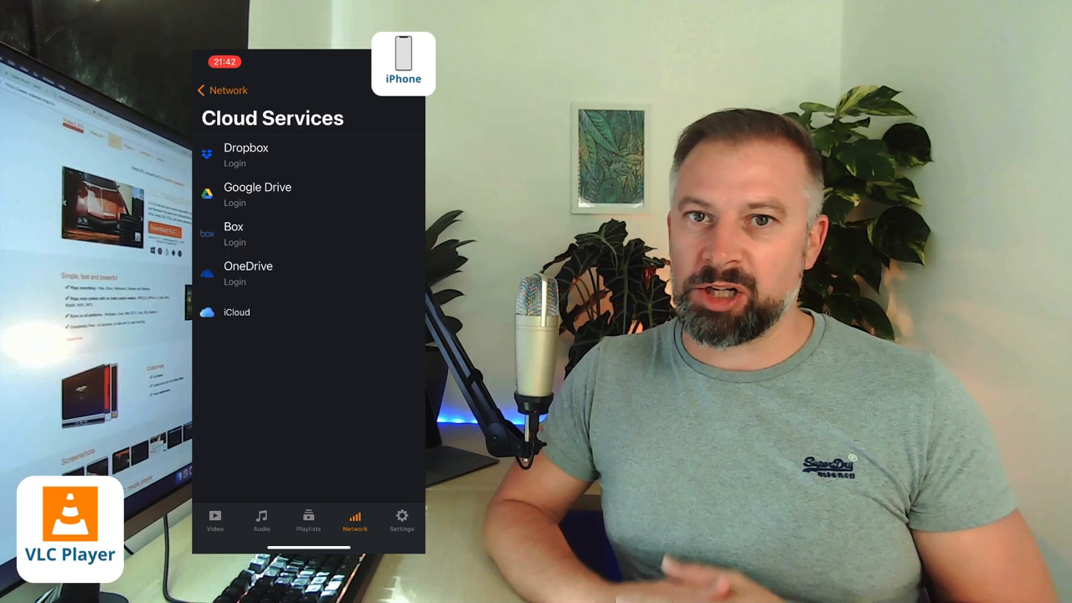